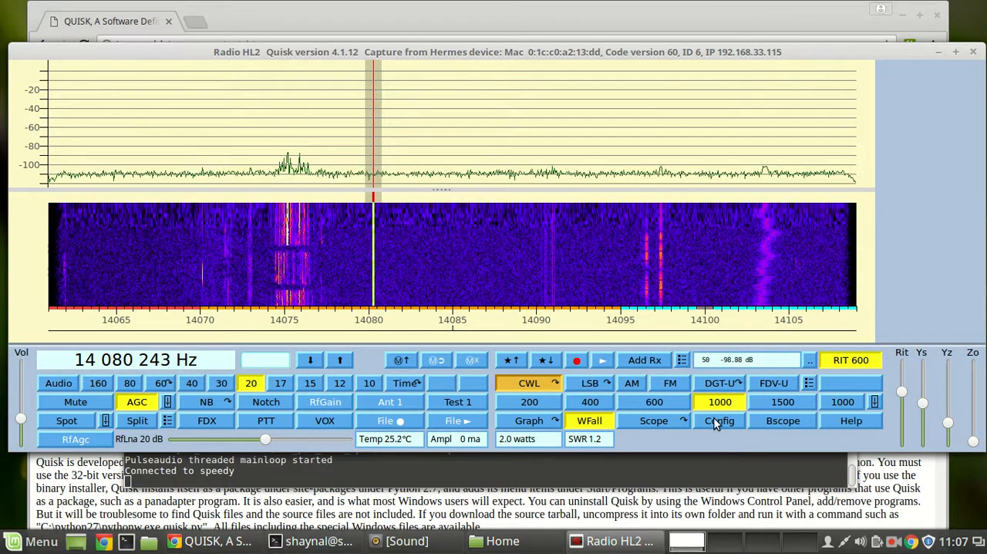
# Step: Set Enable power amp and Enable bias adjust to True on the HL2 Hardware page
pyautogui.click(720, 421)
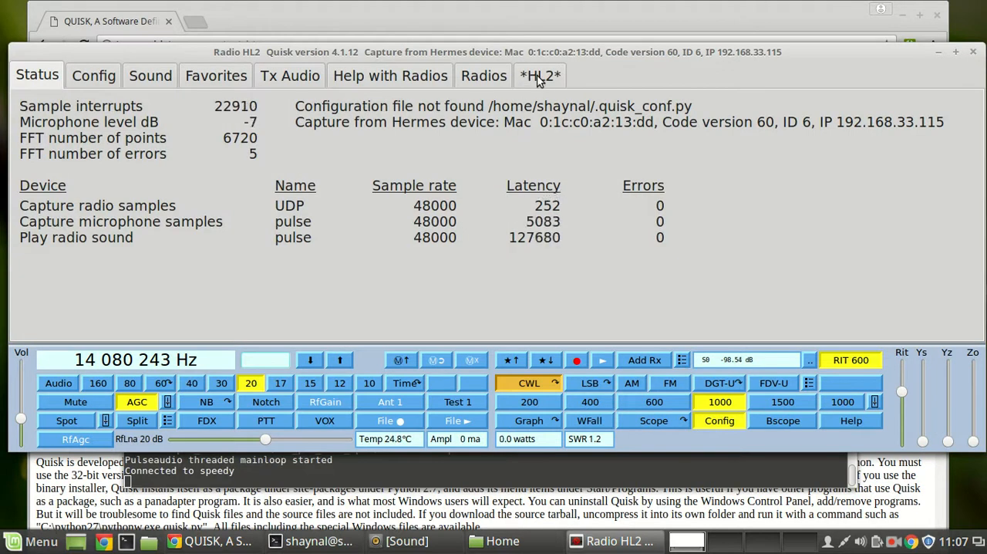
pyautogui.click(539, 75)
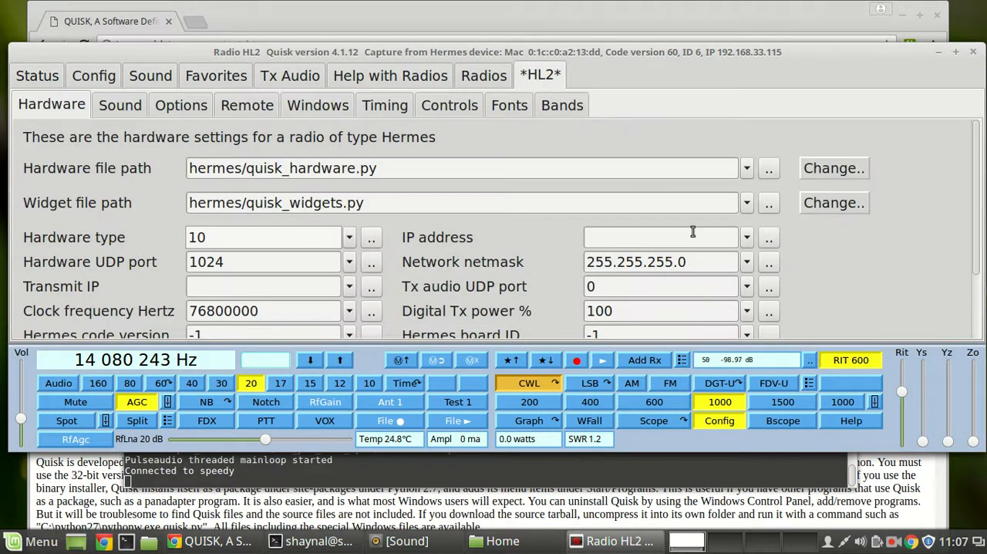
pyautogui.scroll(-3)
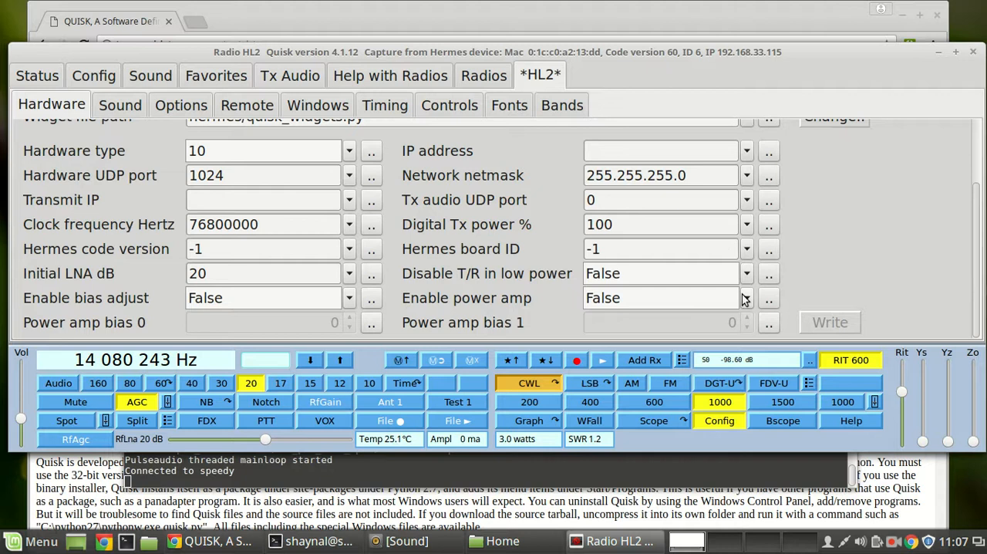
pyautogui.click(745, 298)
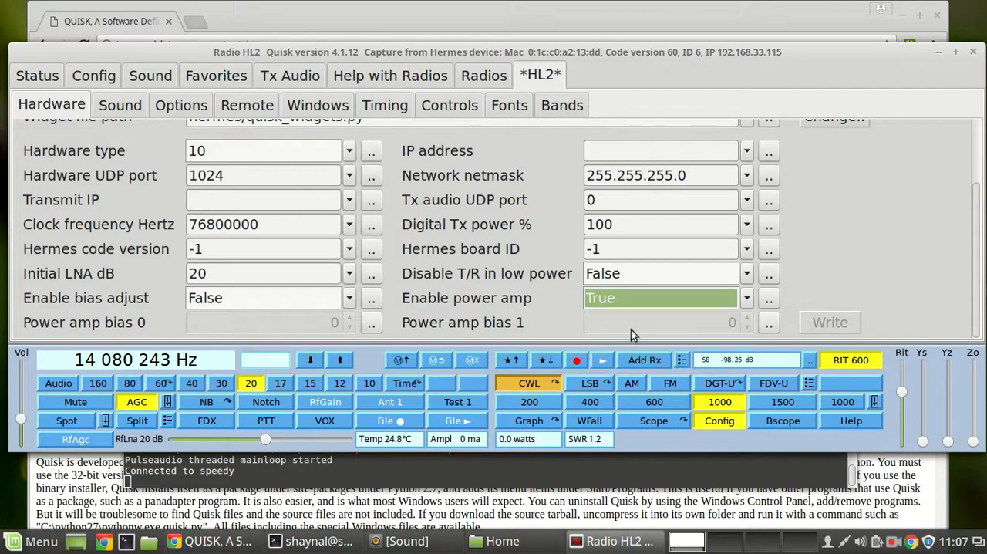
pyautogui.click(348, 297)
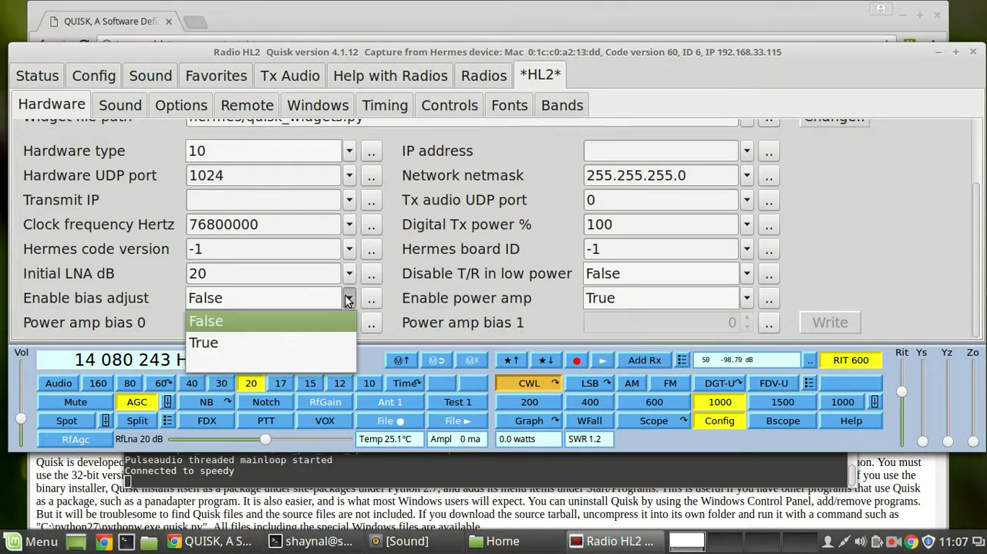
pyautogui.click(204, 343)
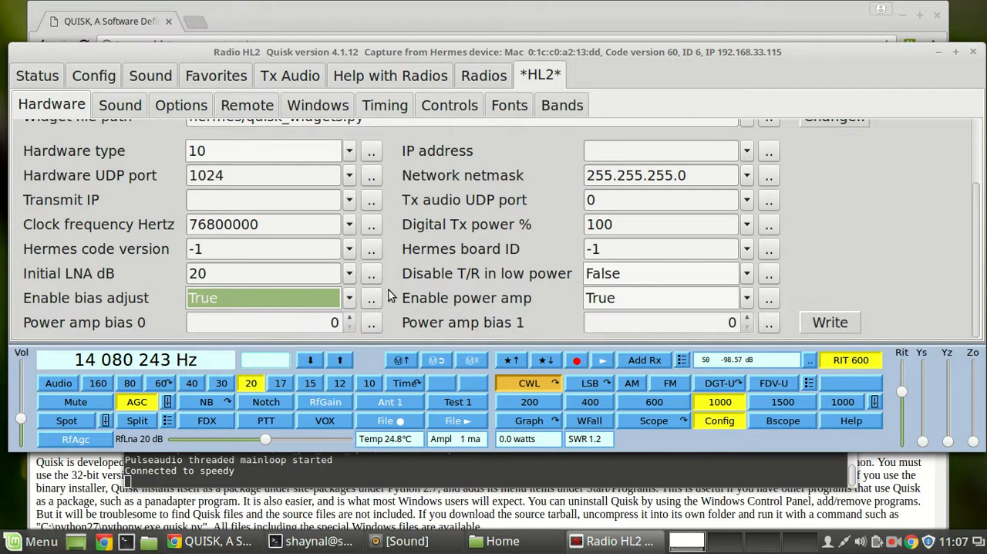
pyautogui.moveTo(395, 280)
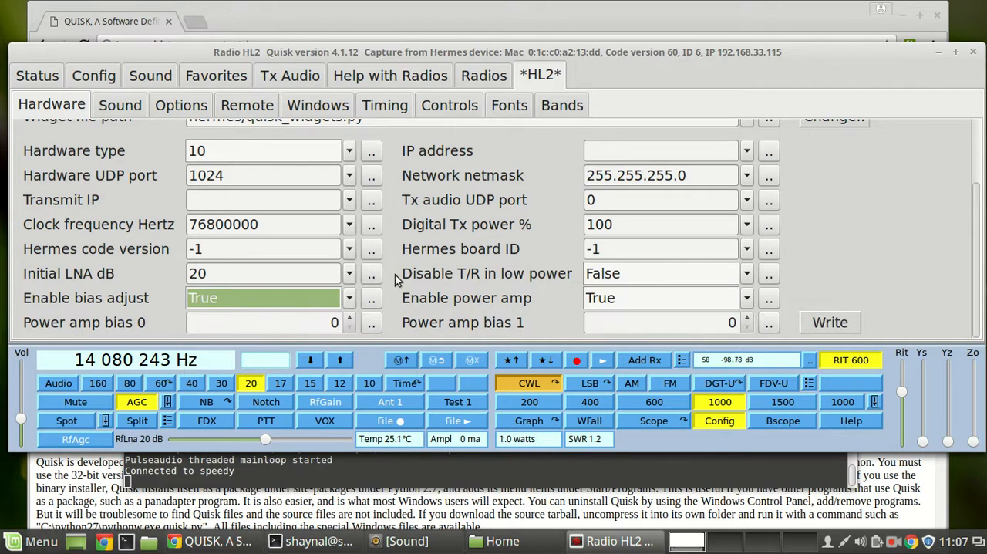
pyautogui.moveTo(576, 312)
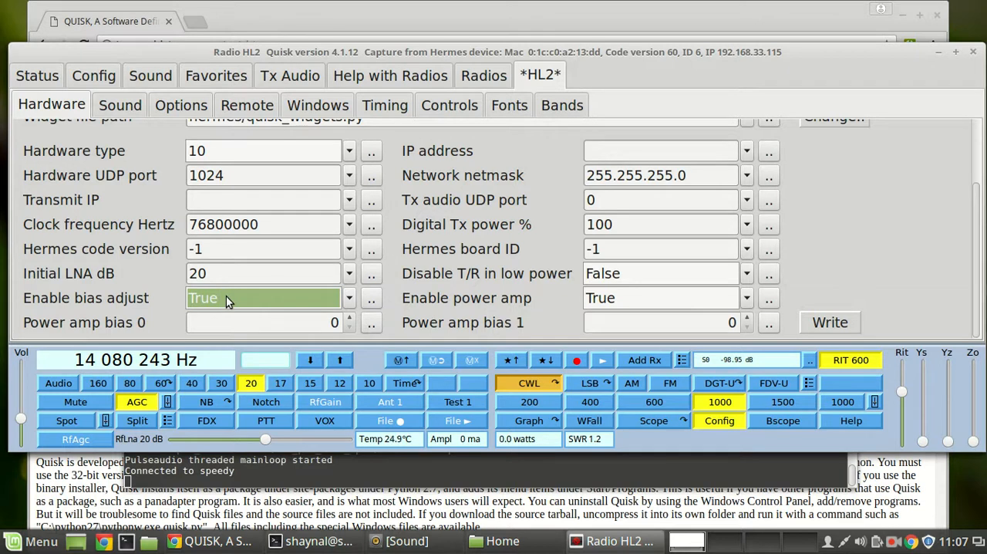
pyautogui.moveTo(224, 304)
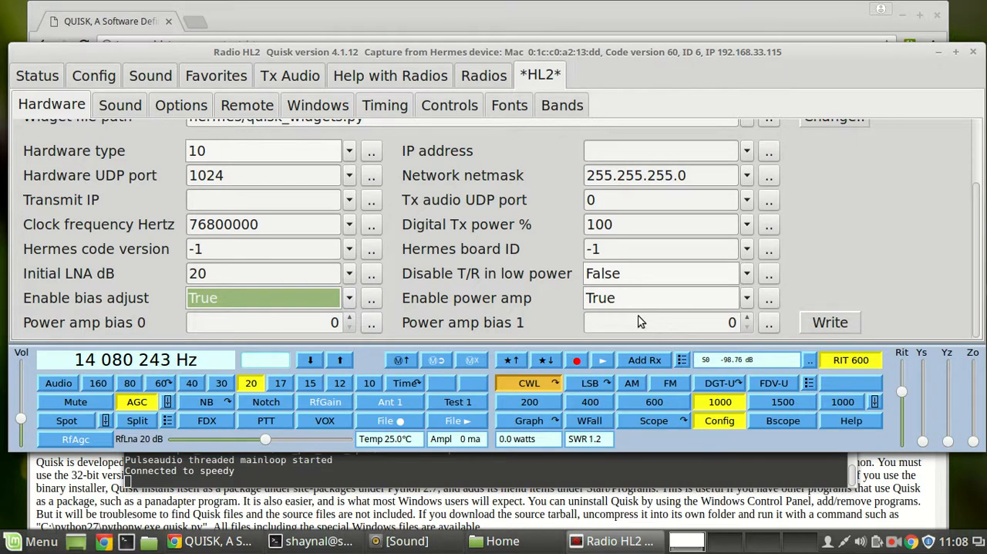
pyautogui.moveTo(516, 280)
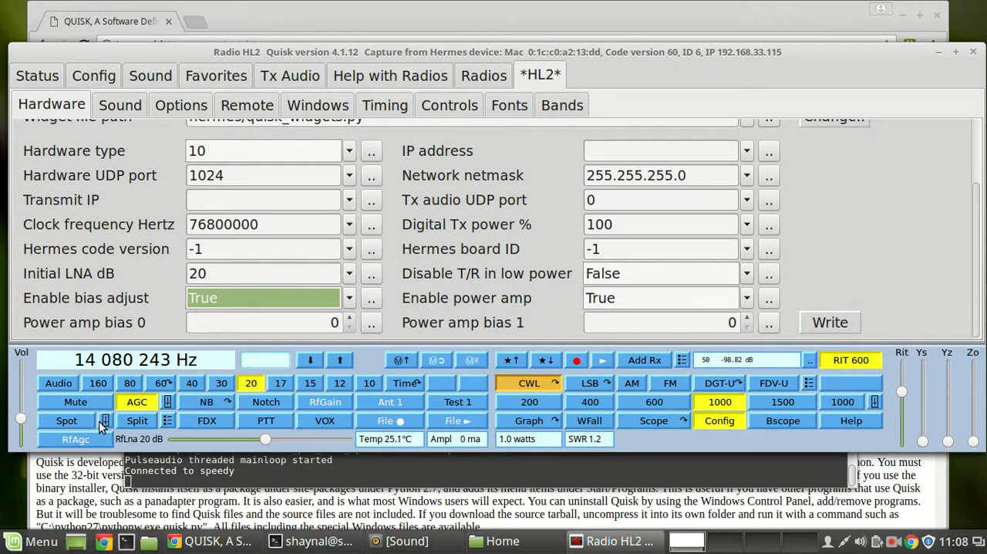
# Step: Drag the spot level slider beside Spot to adjust the tone level
pyautogui.click(104, 420)
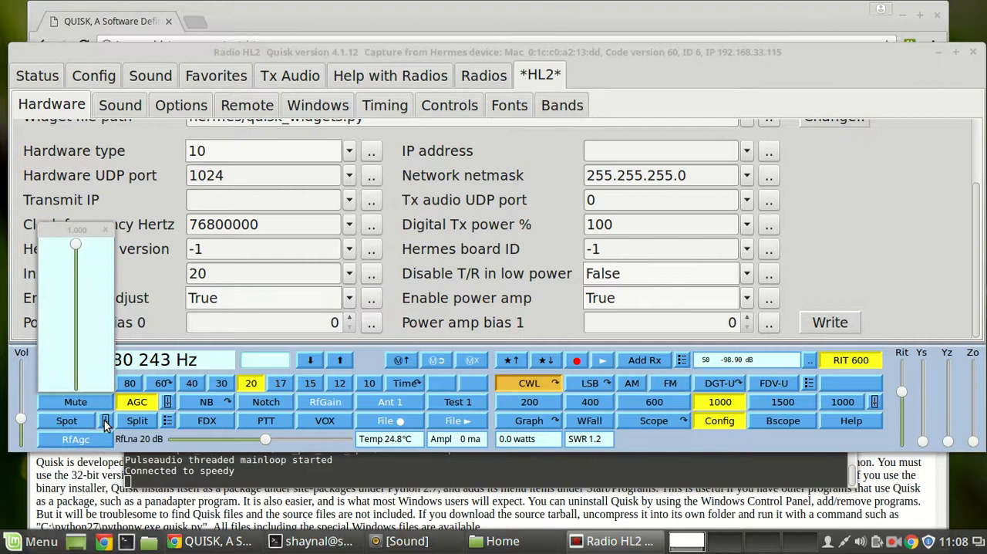
pyautogui.moveTo(75, 243); pyautogui.dragTo(76, 347)
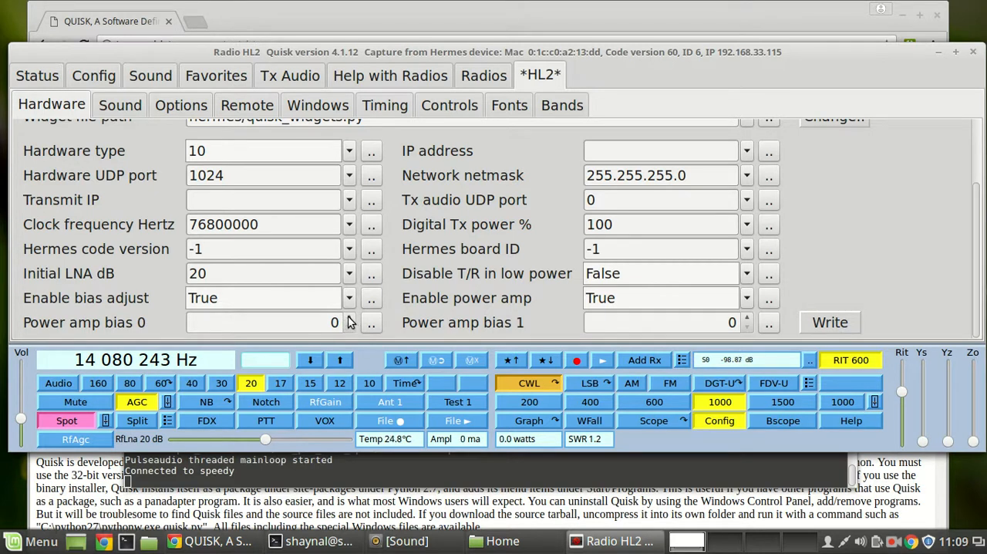
pyautogui.click(349, 318)
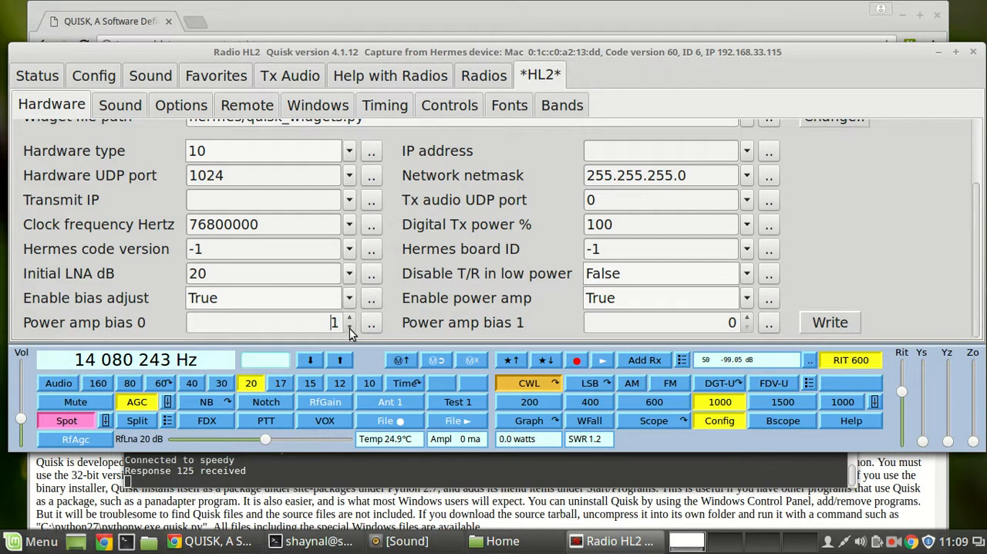
pyautogui.click(349, 327)
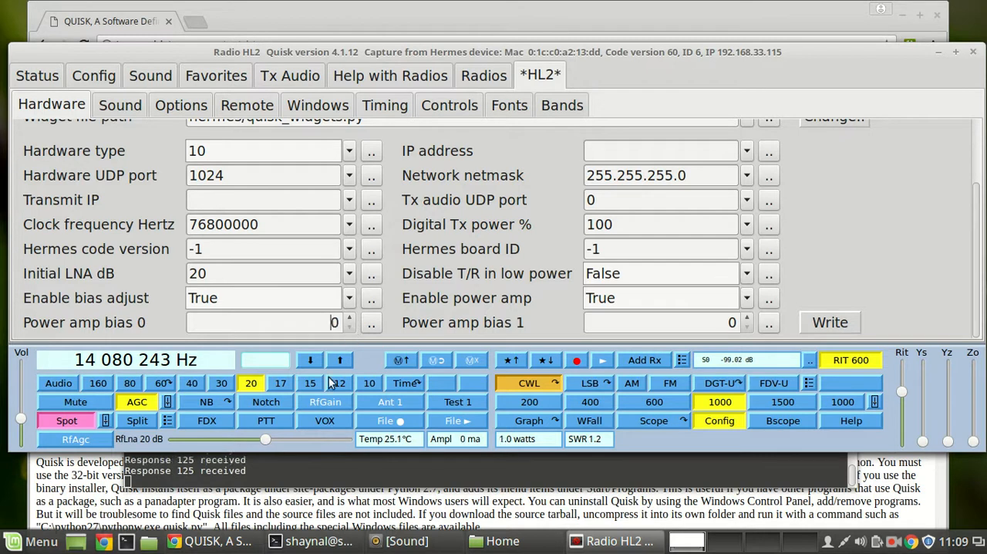
pyautogui.click(319, 540)
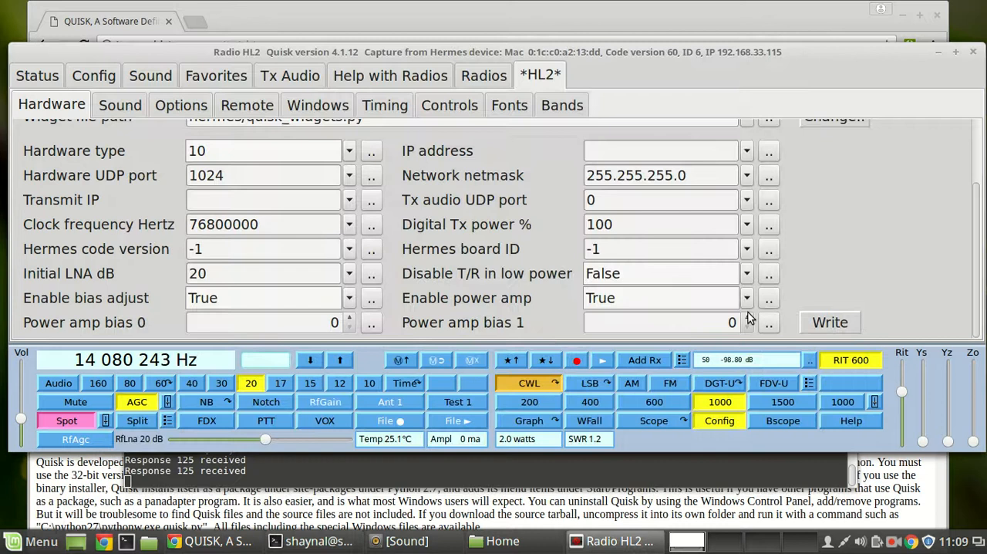
pyautogui.click(747, 318)
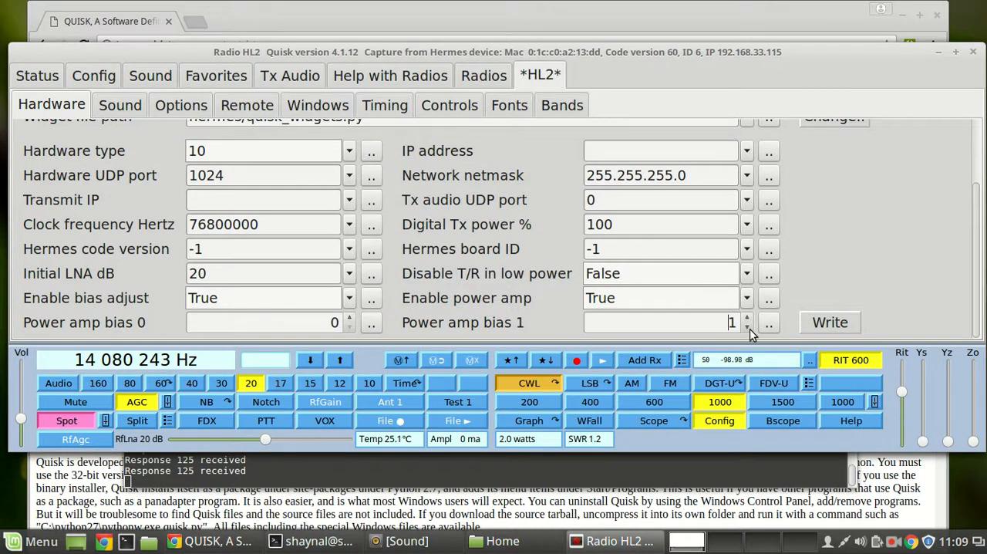
pyautogui.click(747, 326)
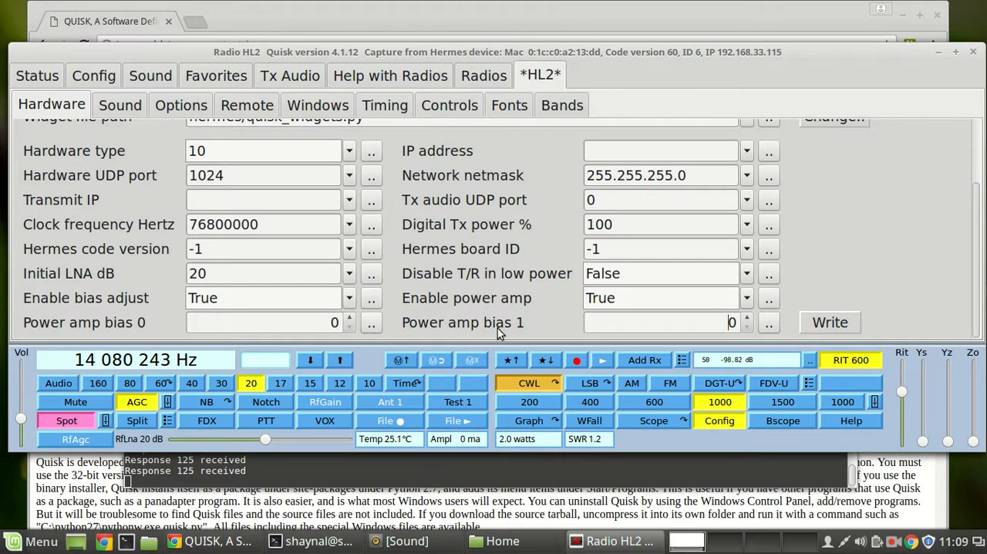
# Step: Key PTT and raise power amp bias 0 to 133, reaching about 105 mA
pyautogui.click(265, 421)
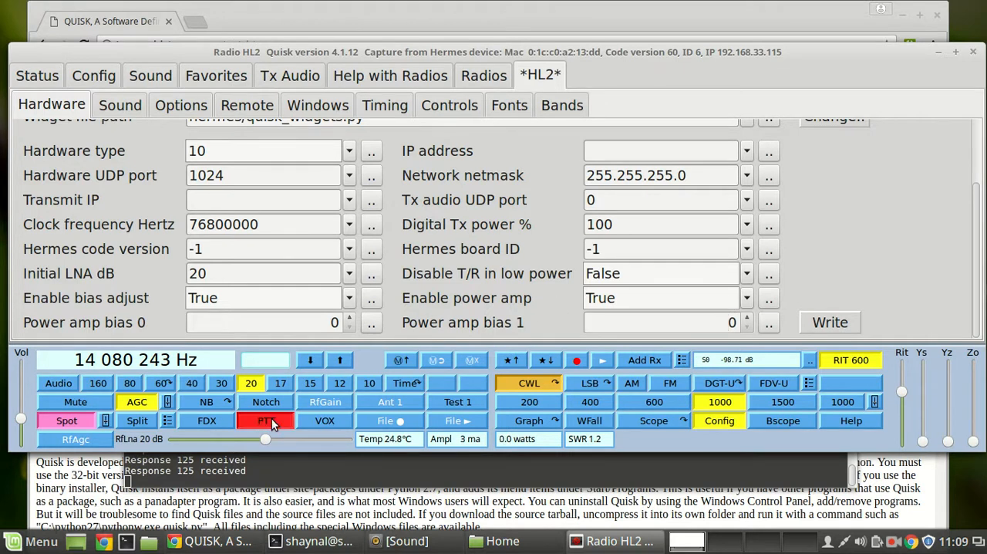
pyautogui.click(265, 420)
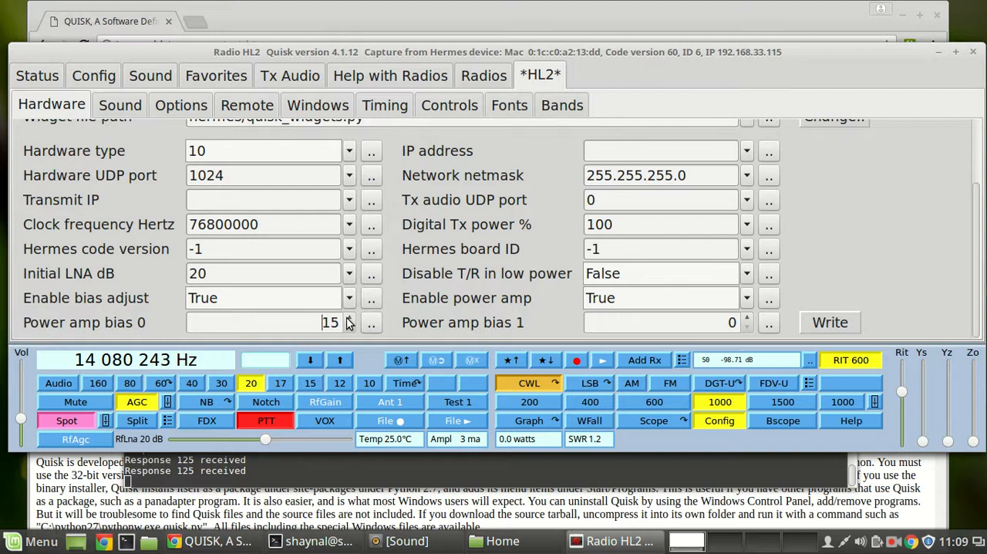
pyautogui.click(349, 323)
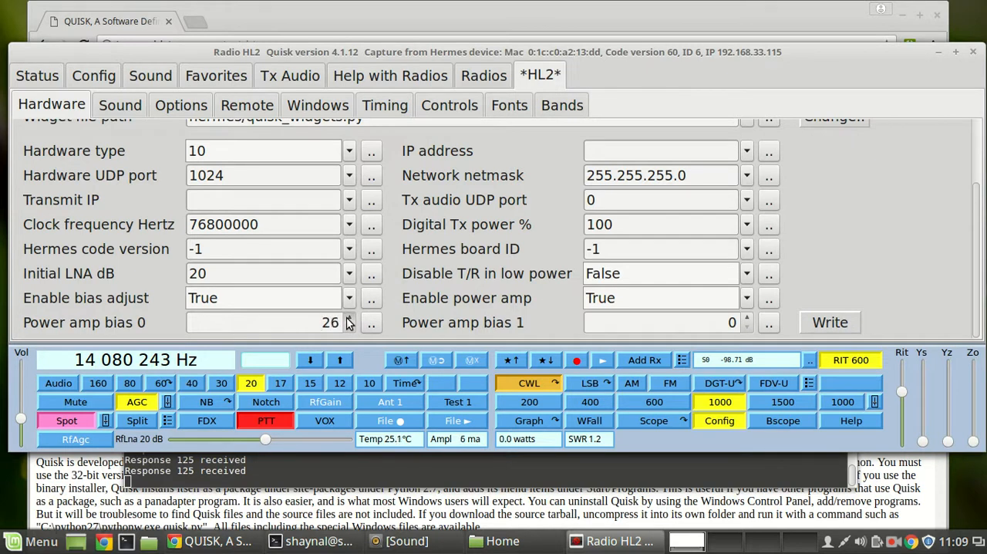
pyautogui.click(349, 317)
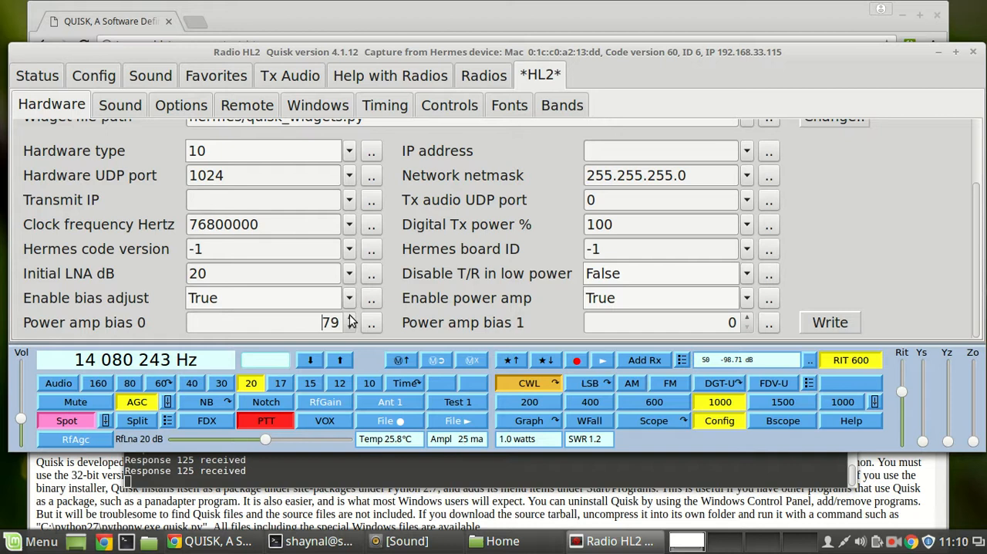
pyautogui.click(370, 317)
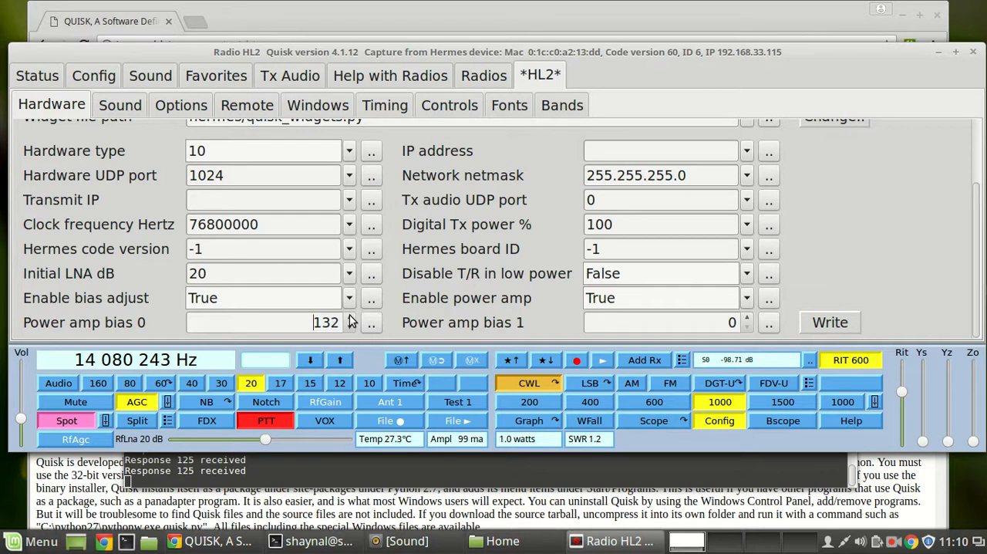
pyautogui.click(349, 318)
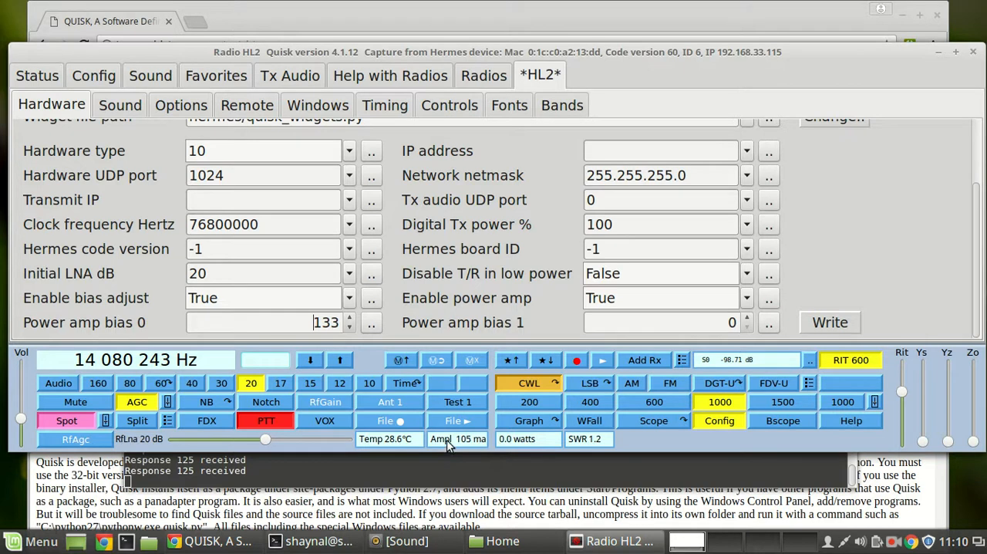
pyautogui.moveTo(442, 443)
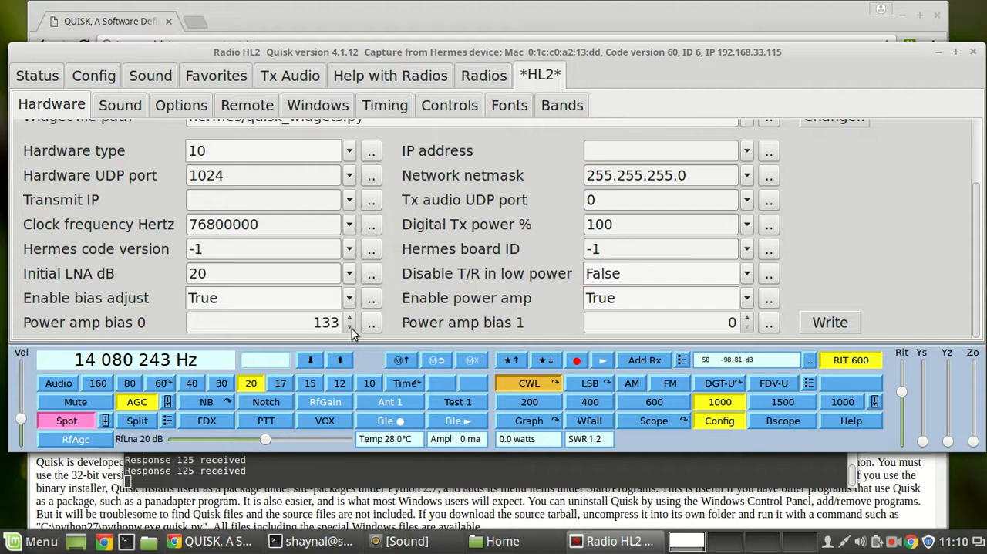
# Step: Tune power amp bias 1 up to 116 while watching the Ampl current
pyautogui.click(350, 327)
pyautogui.write('8')
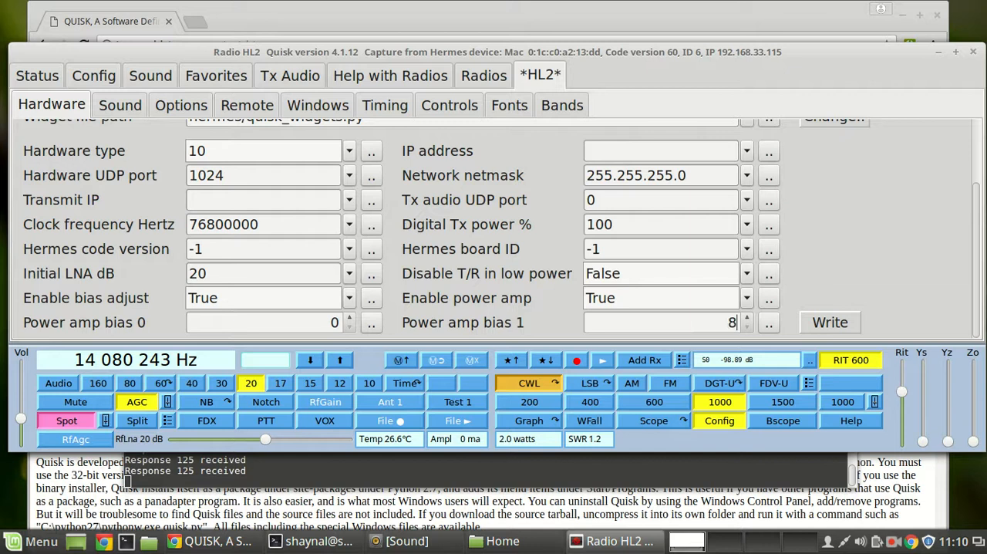
pyautogui.write('0')
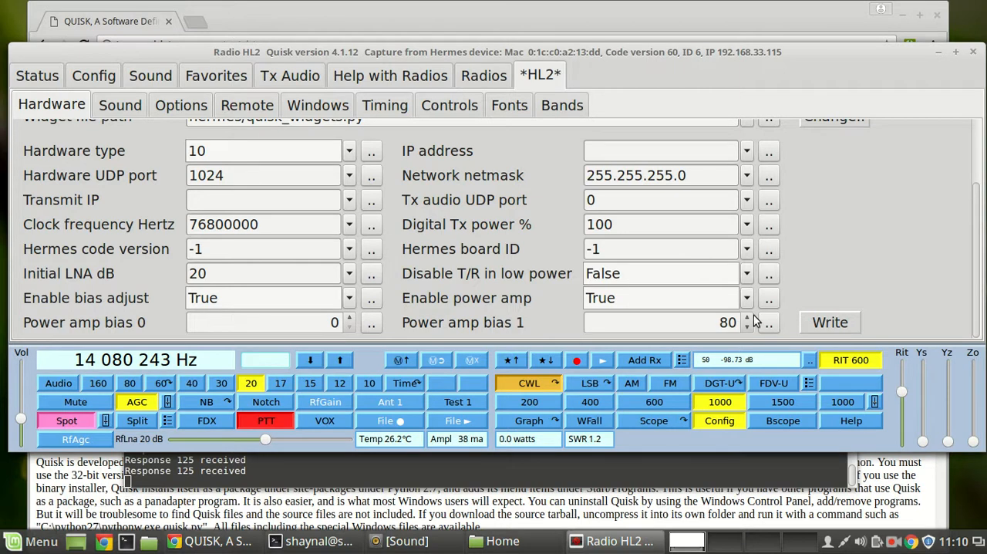
pyautogui.click(768, 317)
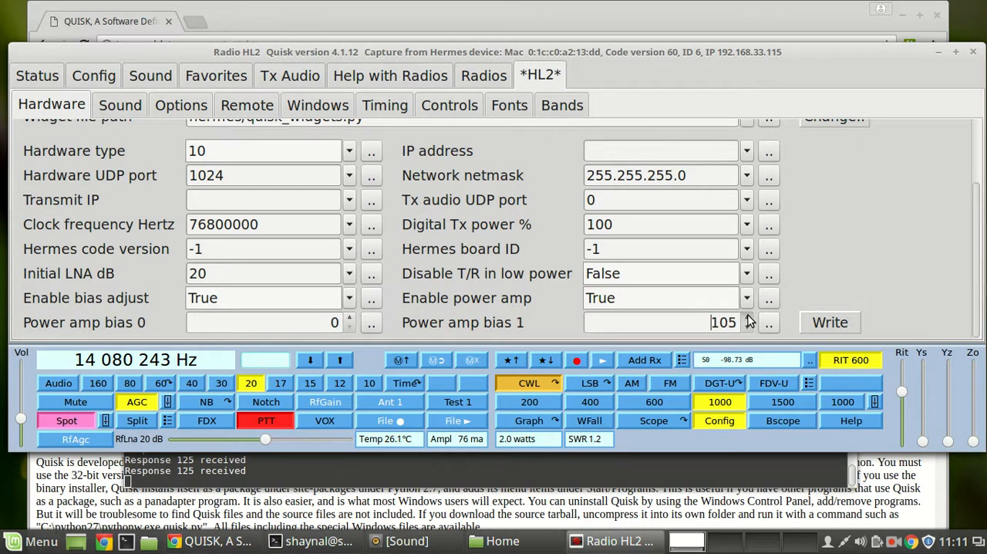
pyautogui.click(746, 318)
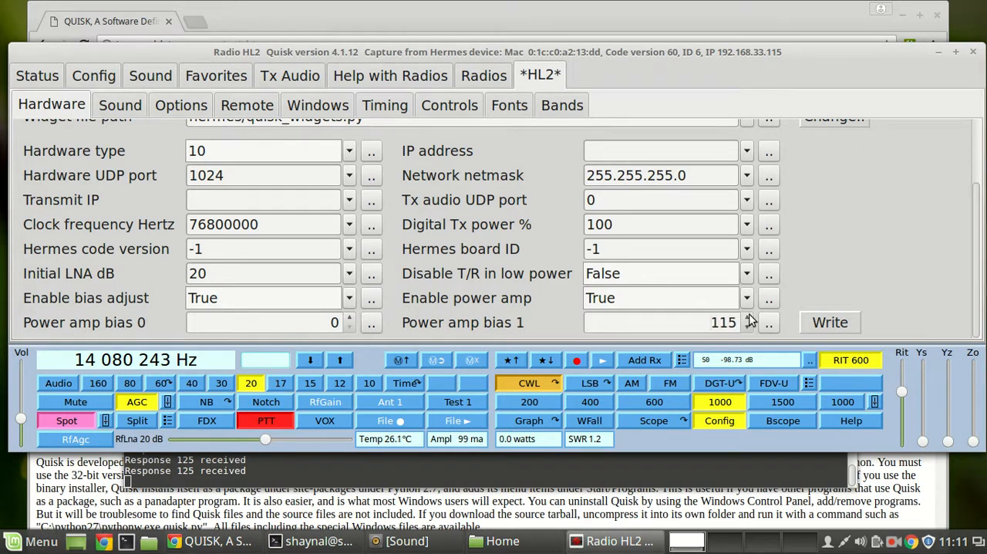
pyautogui.click(747, 317)
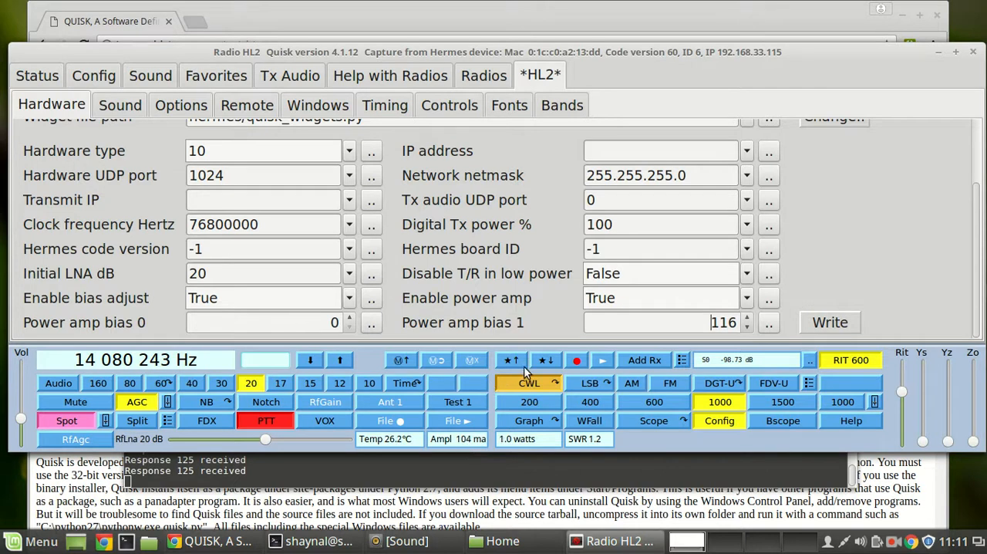
# Step: Stop transmitting, set power amp bias 0 to 133, and transmit again to check current
pyautogui.click(265, 419)
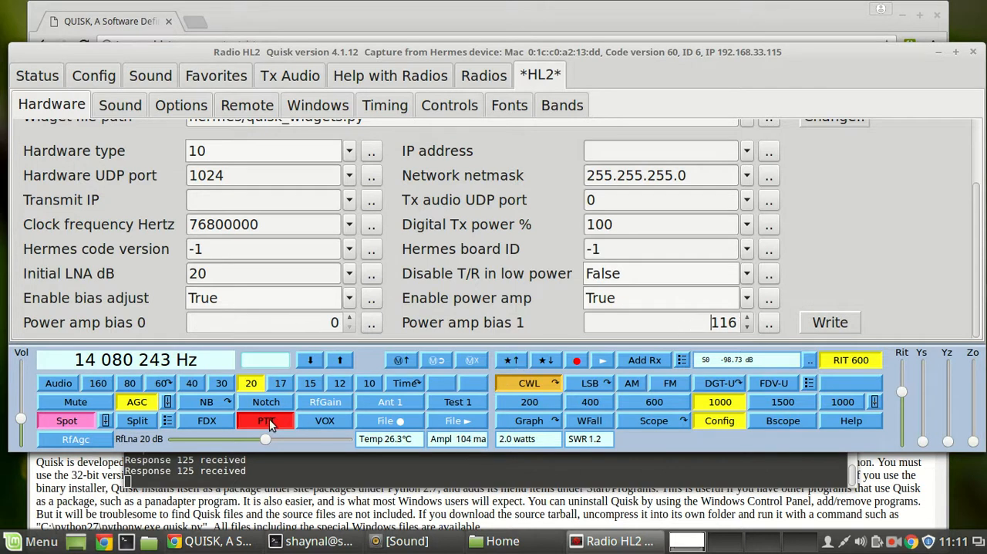
pyautogui.click(265, 420)
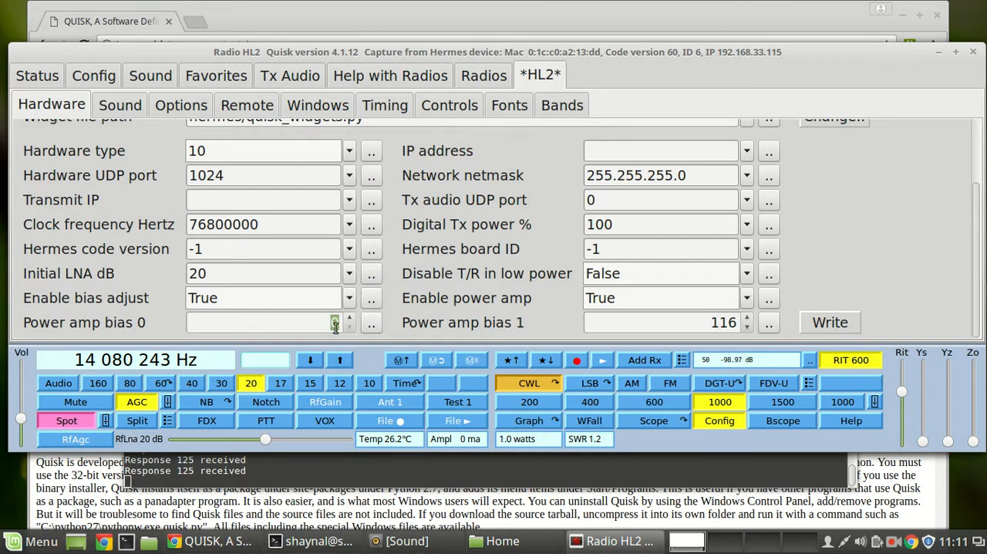
pyautogui.click(348, 317)
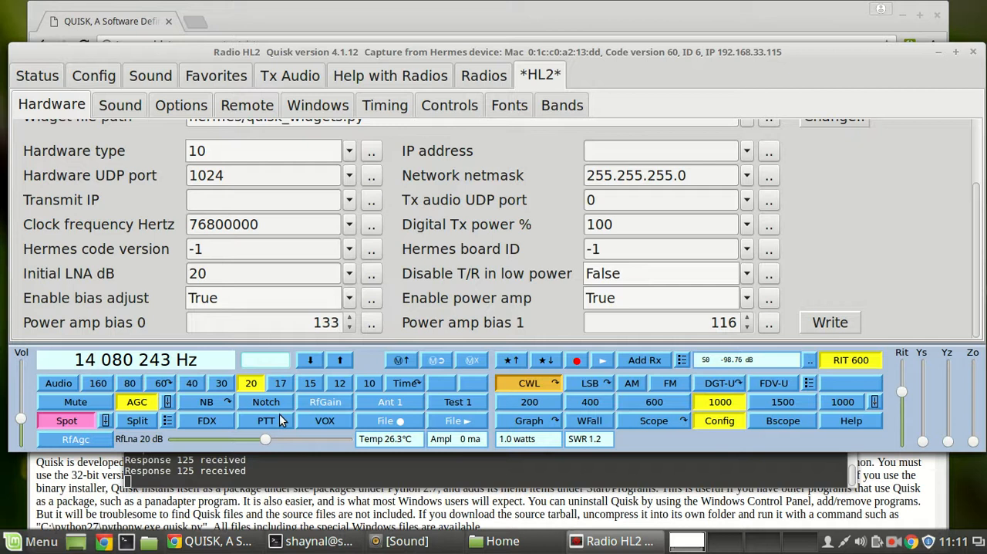
pyautogui.click(265, 419)
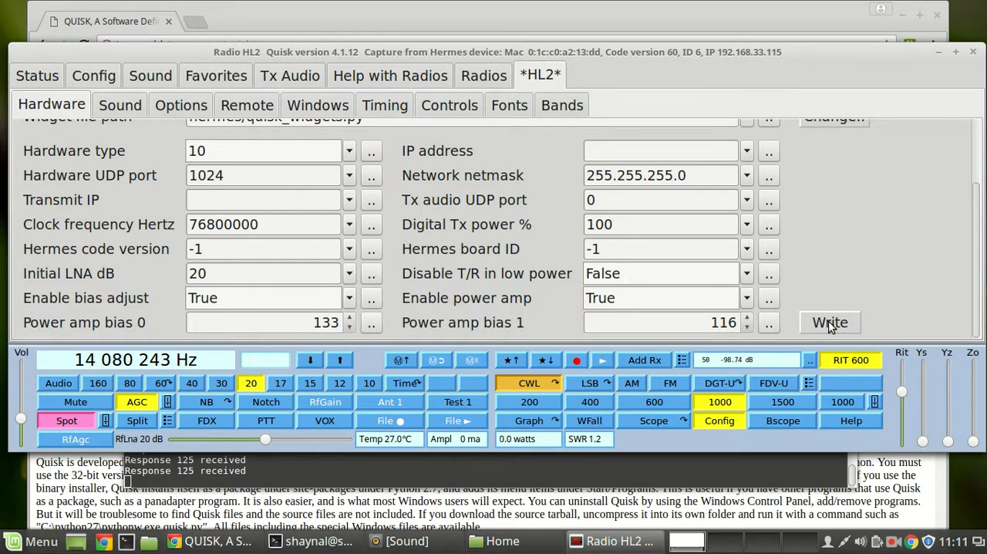
pyautogui.moveTo(936, 293)
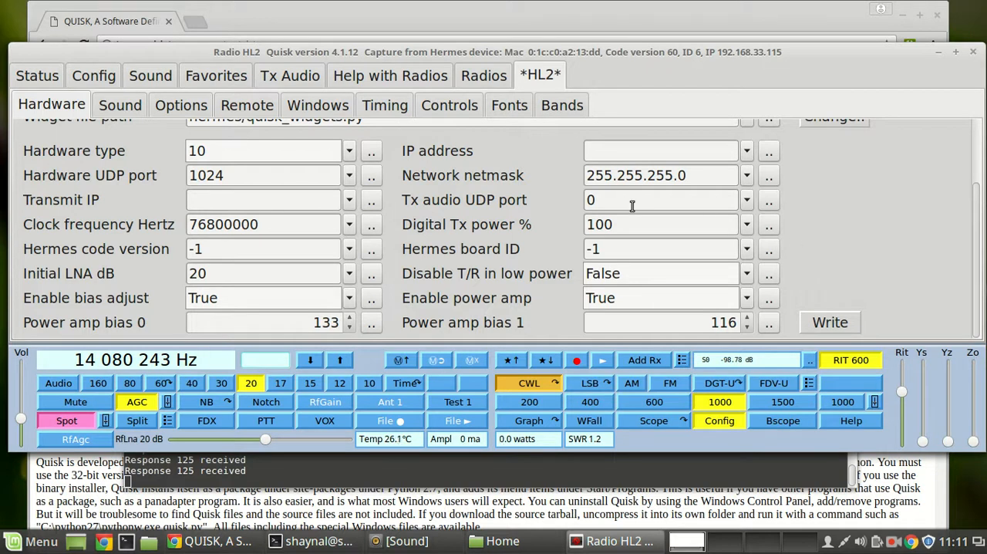
pyautogui.moveTo(428, 177)
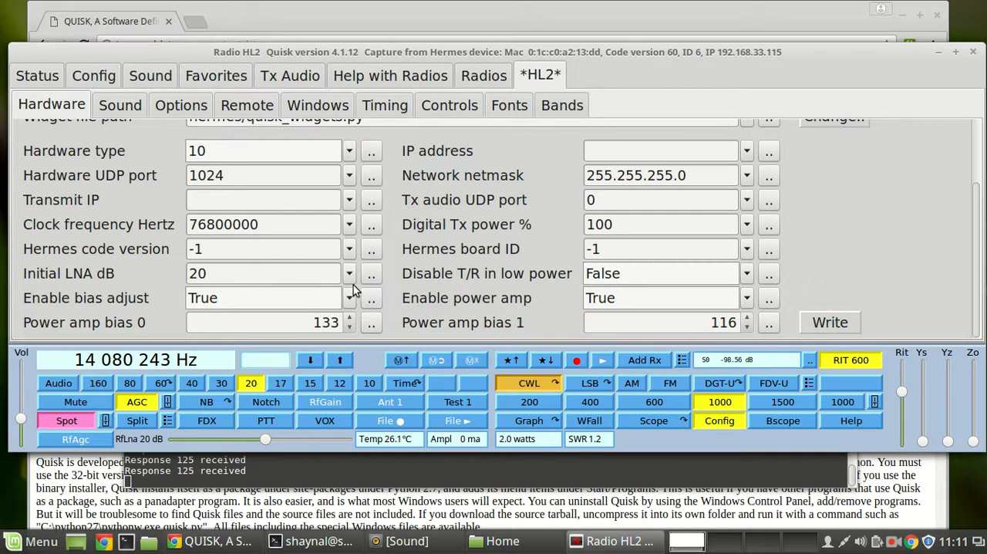
pyautogui.moveTo(568, 272)
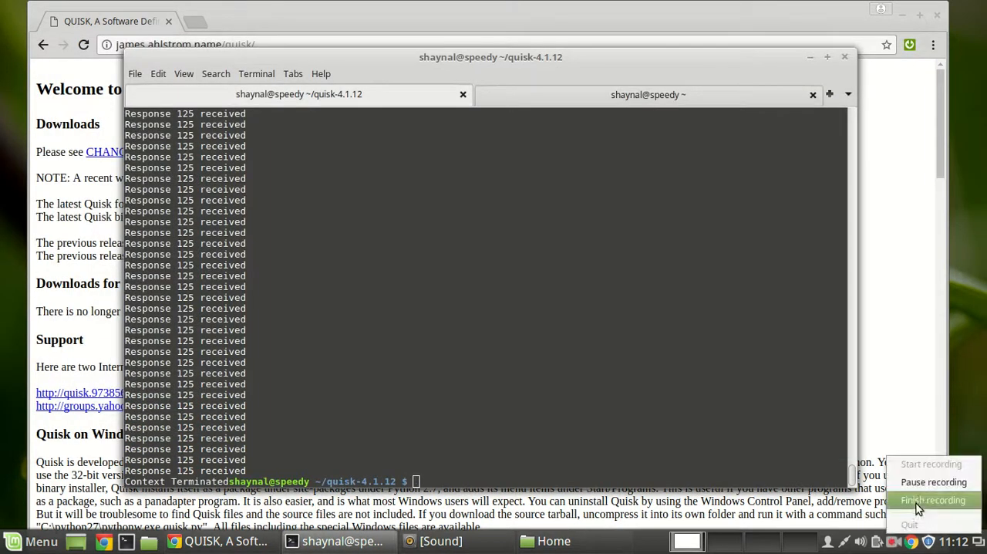
# Step: Run ./quisk in the ~/quisk-4.1.12 terminal to relaunch Quisk
pyautogui.click(932, 500)
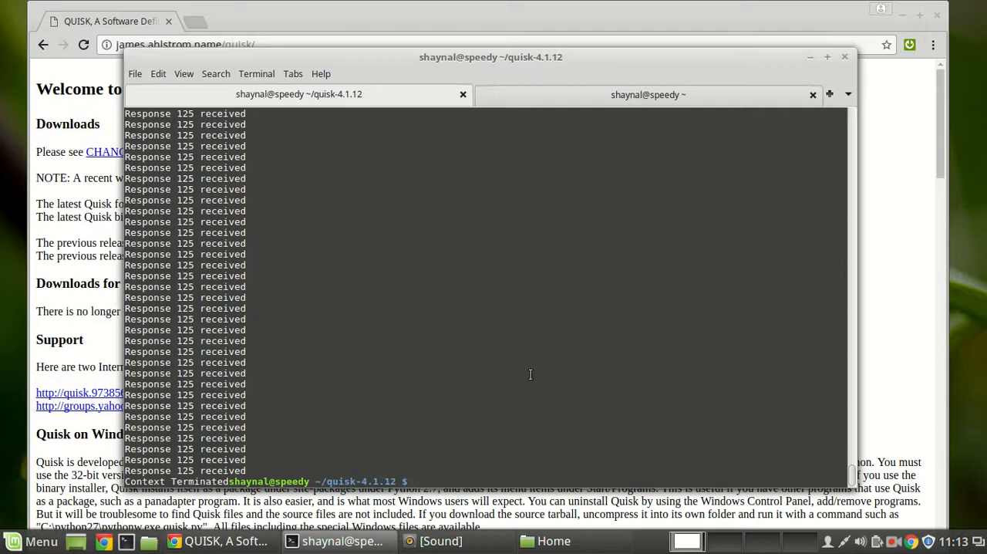
pyautogui.write('./quisk')
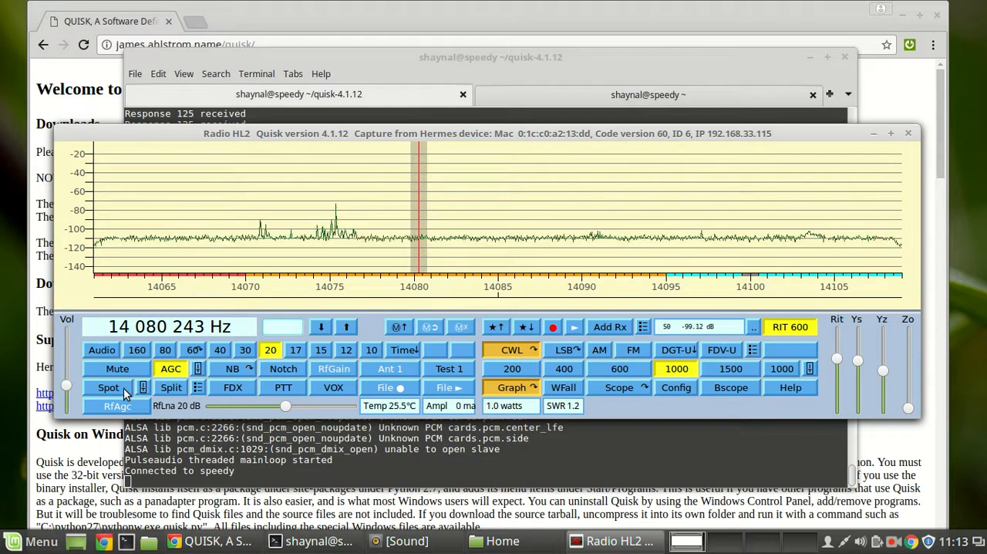
# Step: Turn on Spot and FDX, then key PTT briefly to see about 200 mA
pyautogui.click(108, 387)
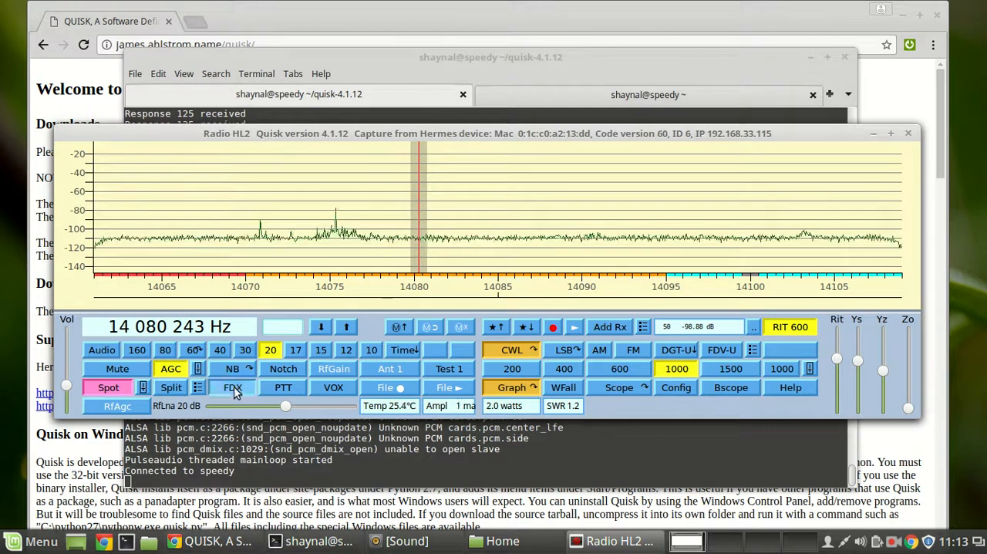
pyautogui.click(232, 387)
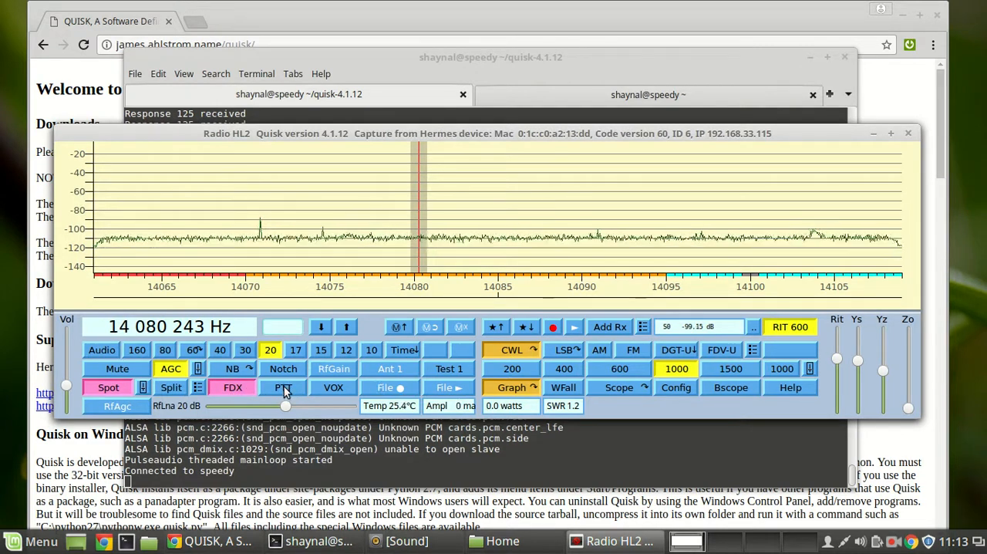
pyautogui.click(283, 386)
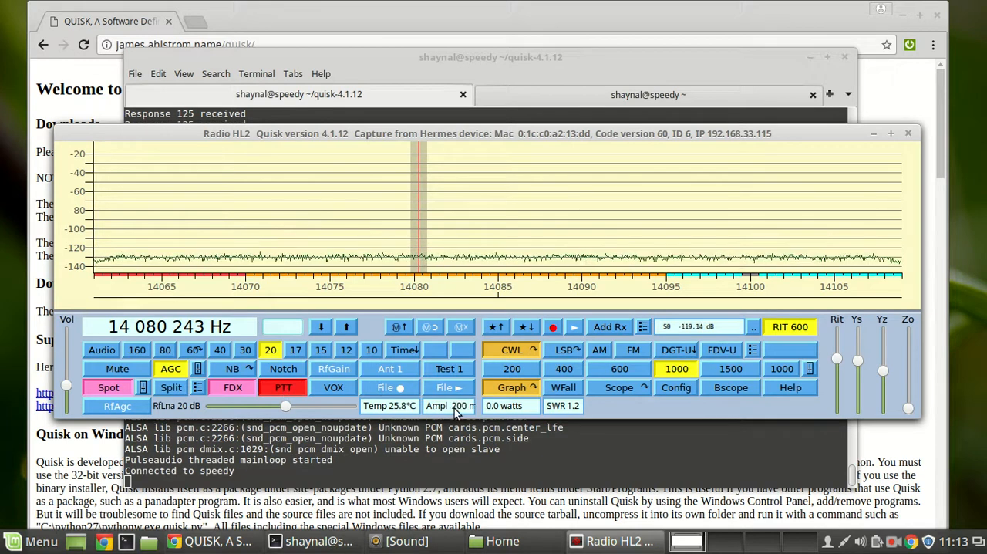
pyautogui.click(282, 386)
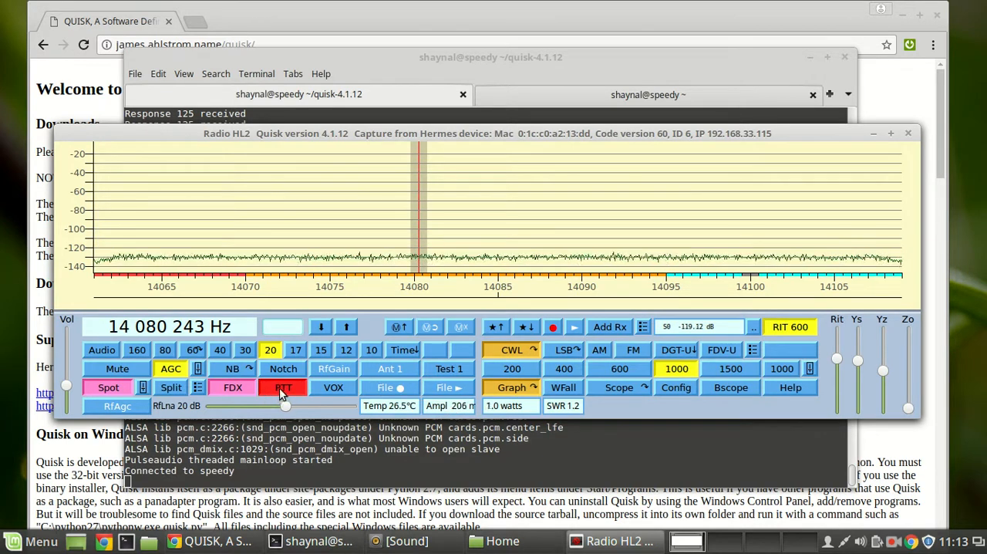
pyautogui.click(283, 387)
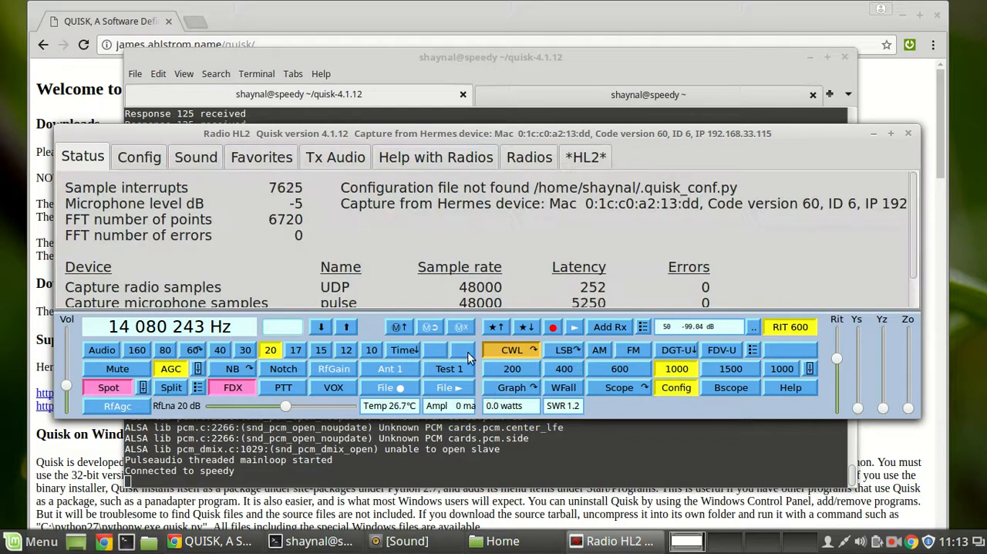
# Step: Check the HL2 hardware rows showing bias adjust off and both bias values 0, then close configuration
pyautogui.click(139, 156)
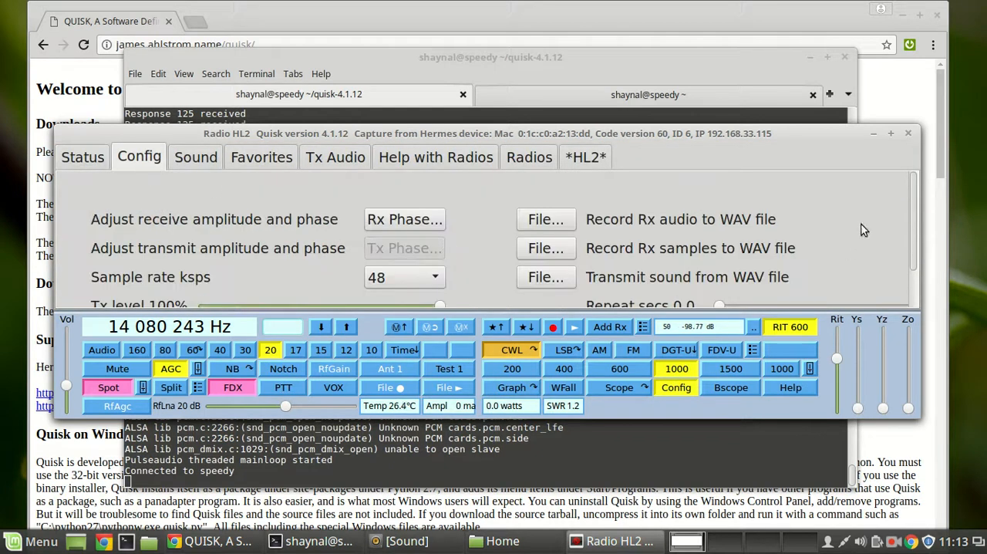
pyautogui.scroll(-3)
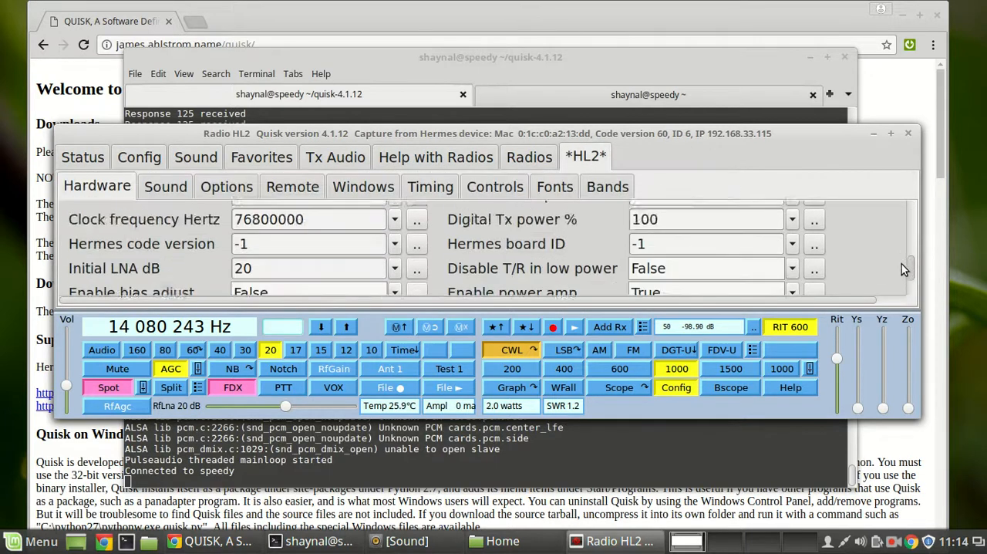
pyautogui.scroll(-3)
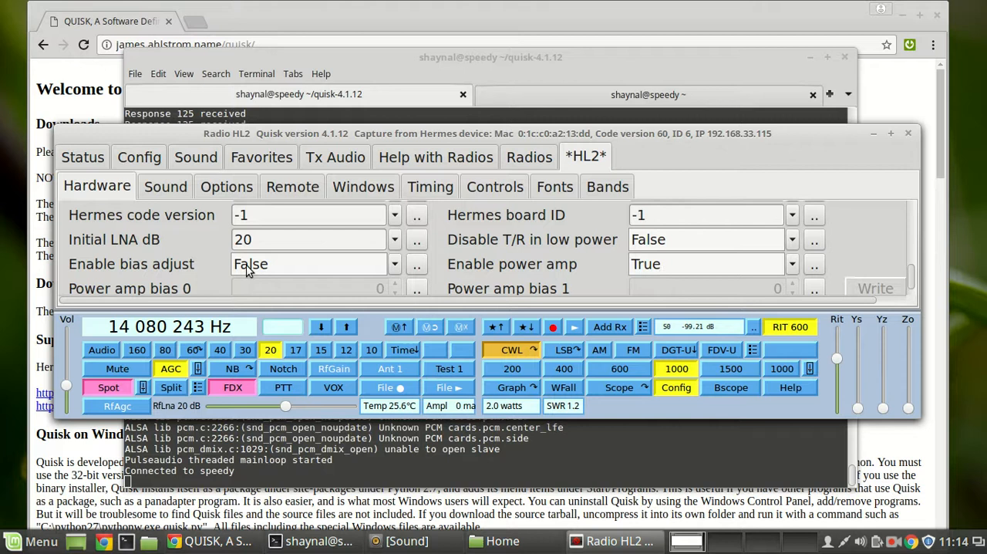
pyautogui.moveTo(307, 270)
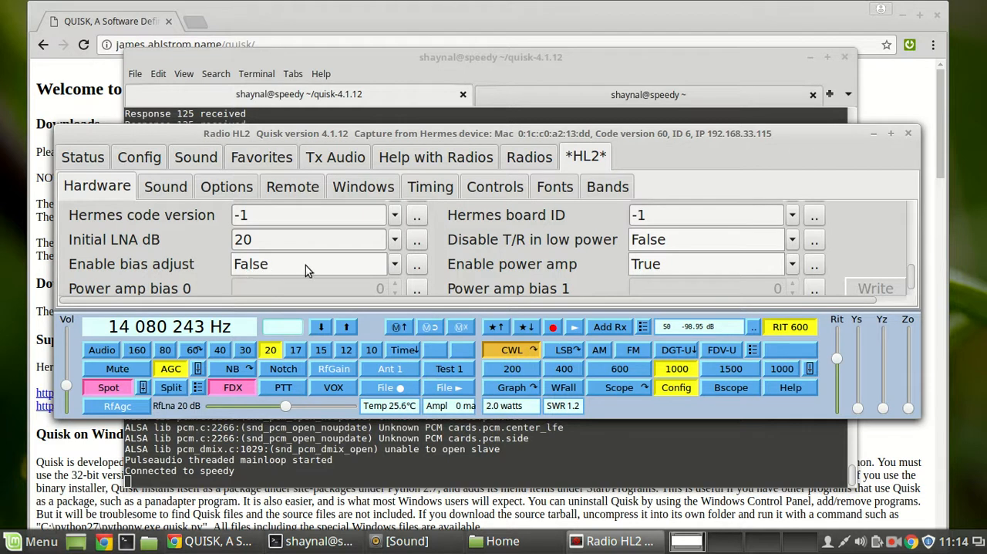
pyautogui.scroll(-3)
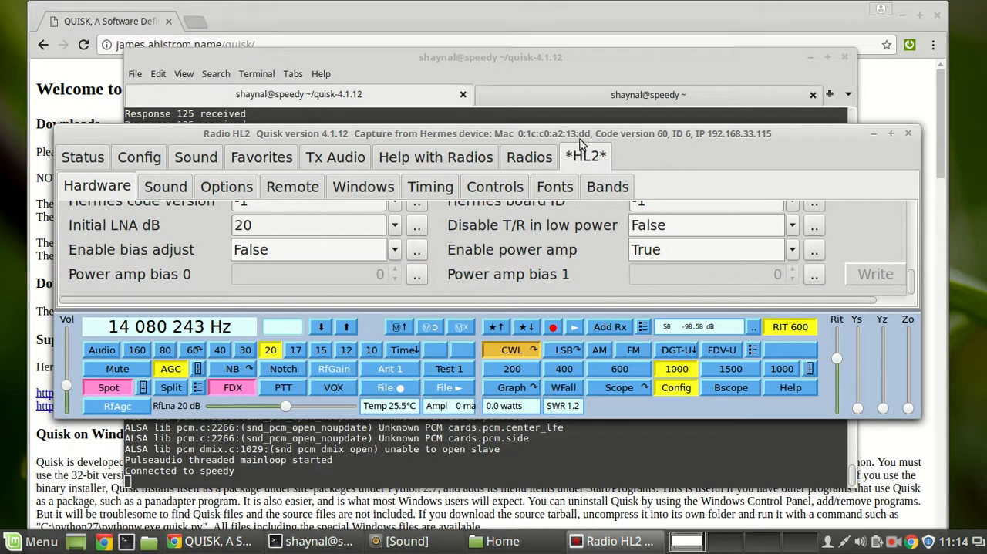
pyautogui.click(511, 387)
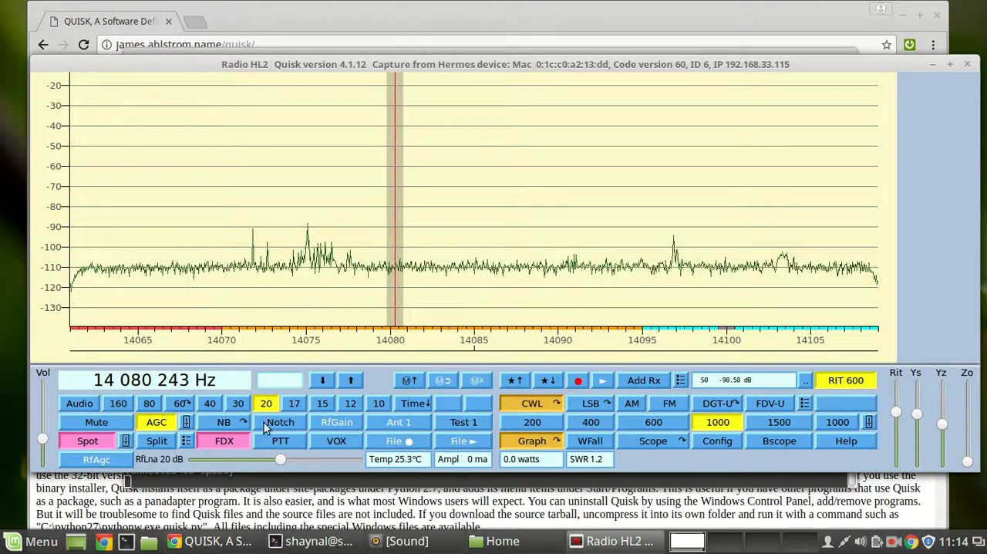
# Step: Key a full-power CW carrier with PTT, drawing about 1145 mA, then unkey
pyautogui.click(280, 440)
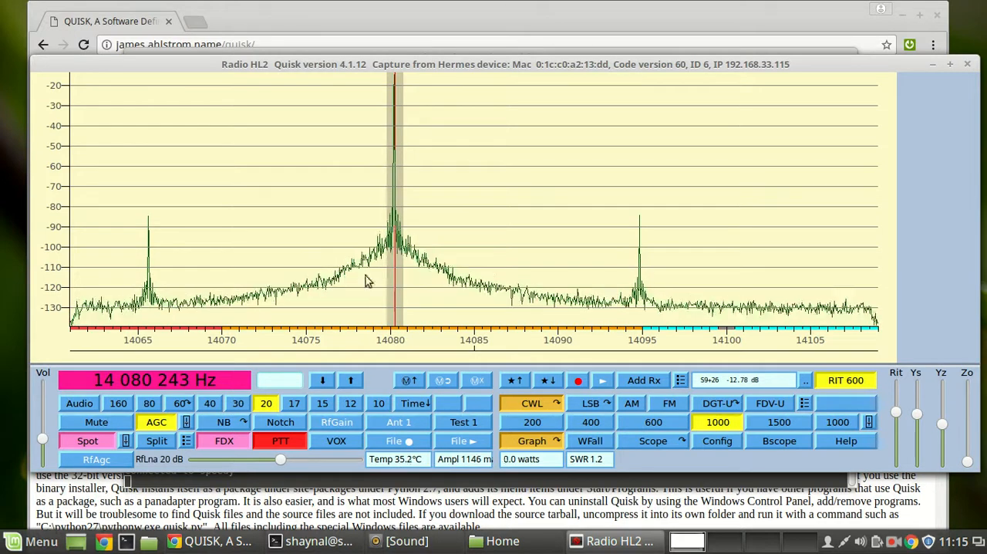
pyautogui.click(280, 440)
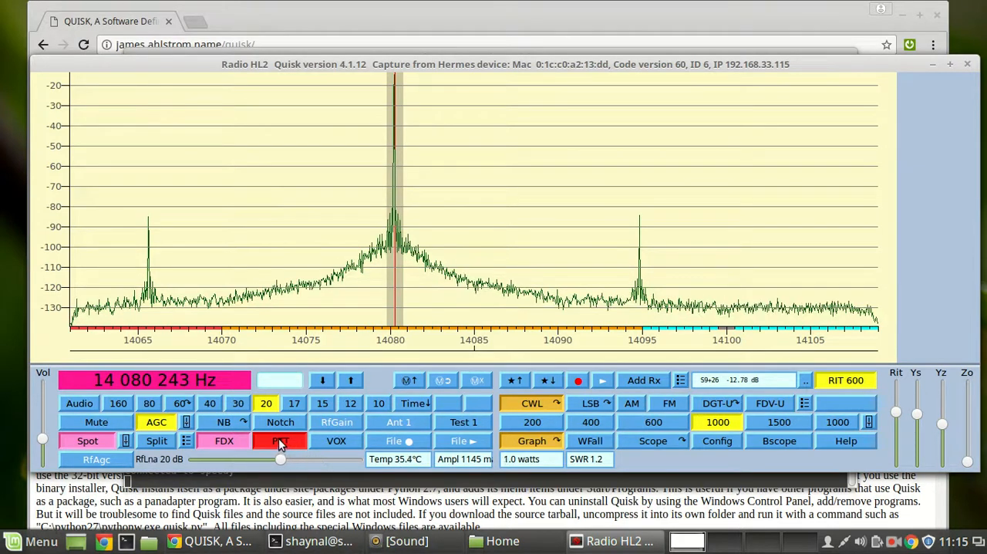
pyautogui.click(280, 440)
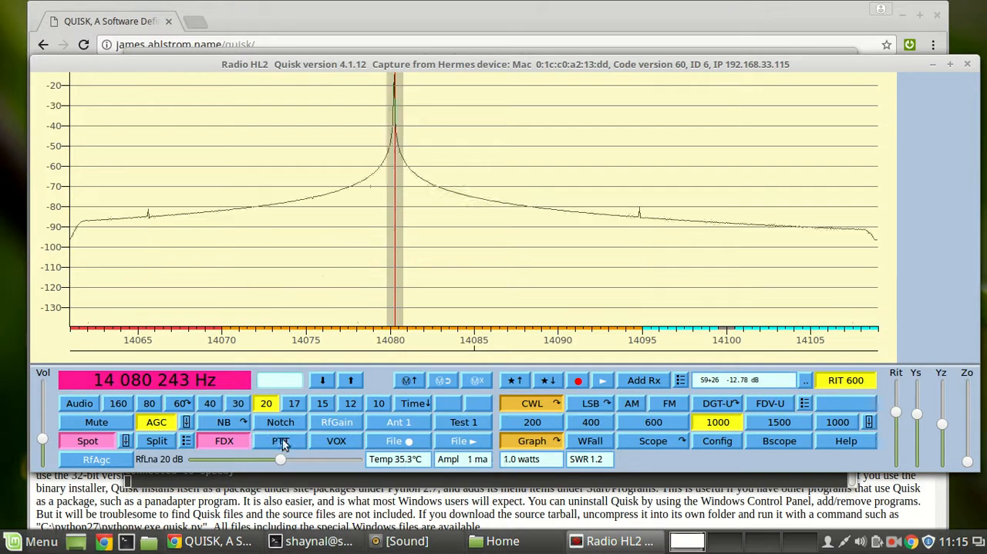
pyautogui.click(279, 440)
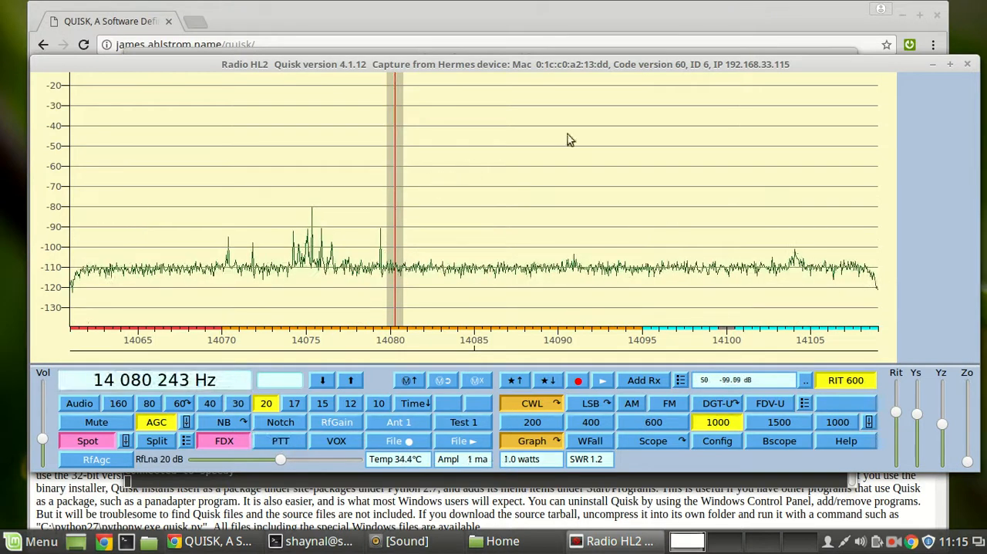